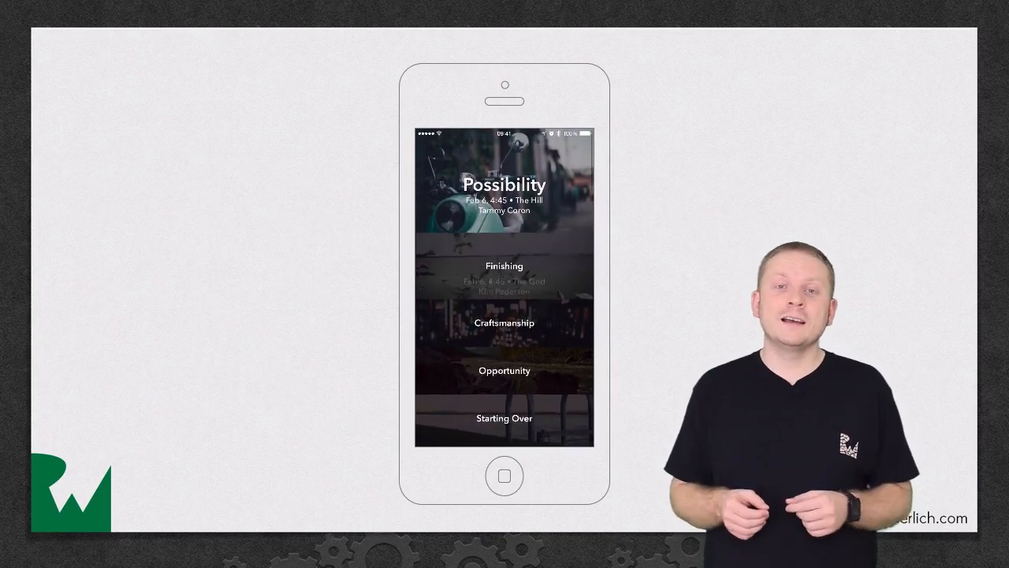
# - Scroll the inspirations list past Possibility and Finishing until Opportunity sits at the top, with cells resting off-position
pyautogui.scroll(-3)
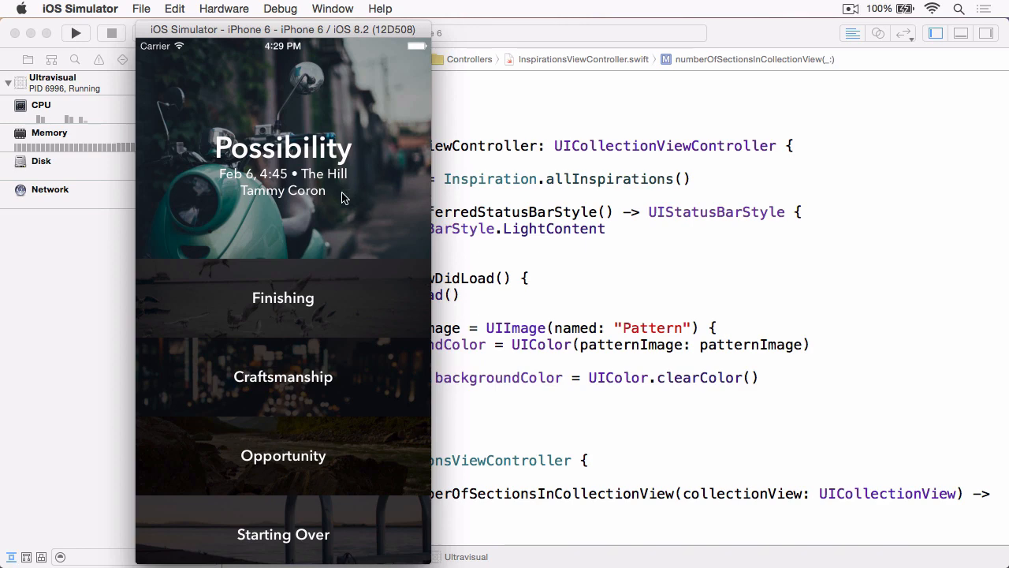
pyautogui.moveTo(353, 401)
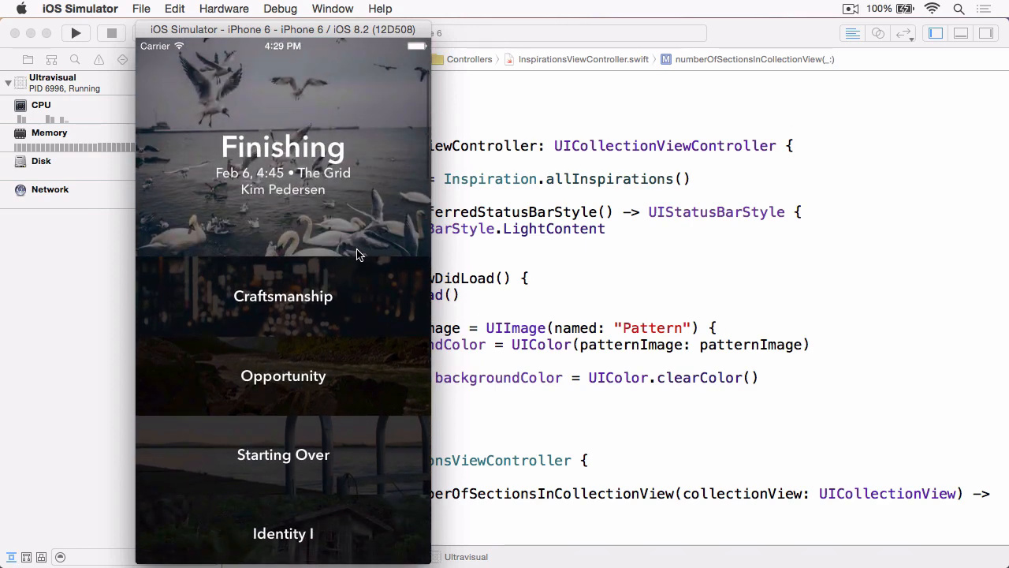
pyautogui.scroll(-3)
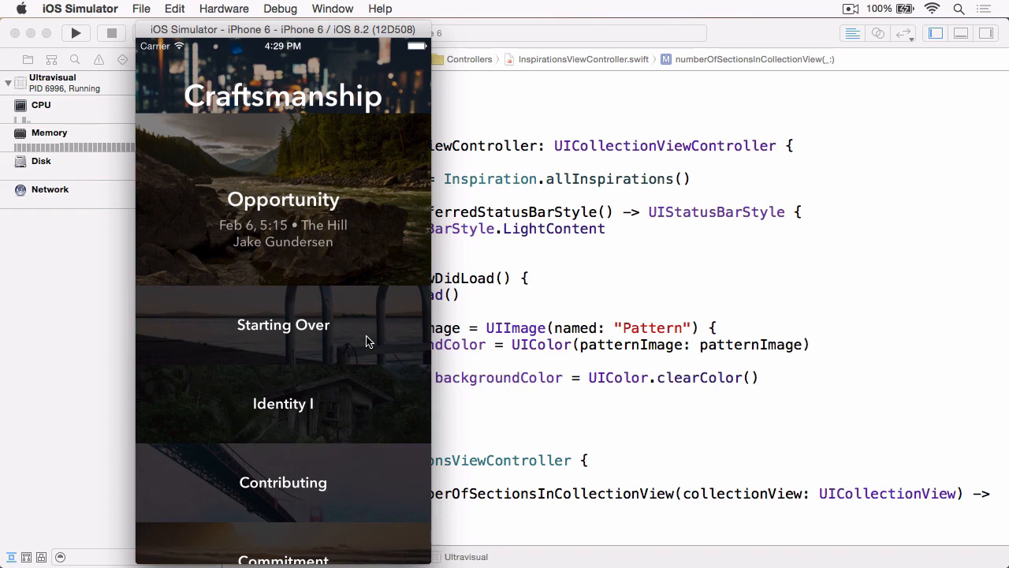
pyautogui.moveTo(394, 110)
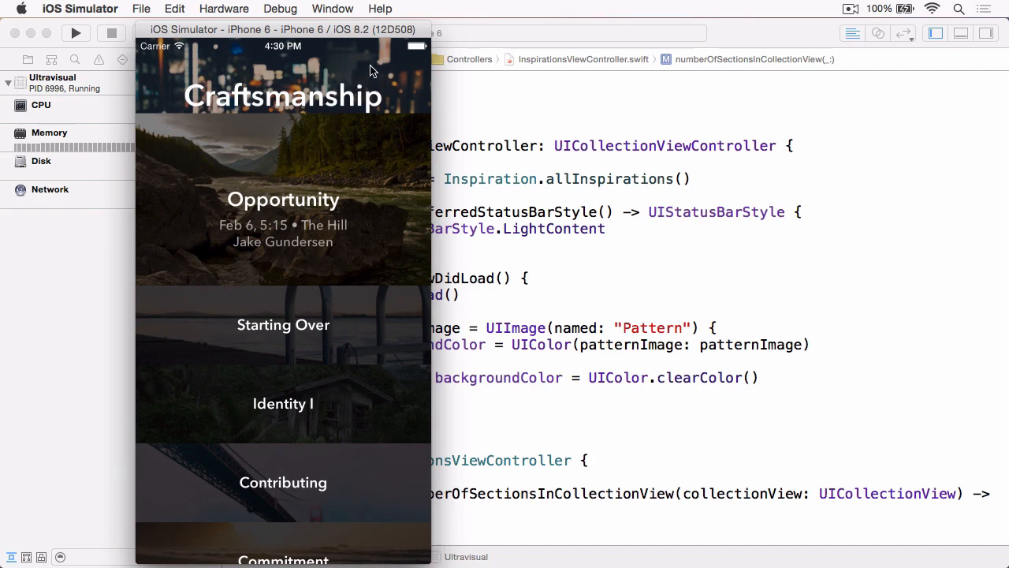
pyautogui.moveTo(281, 178)
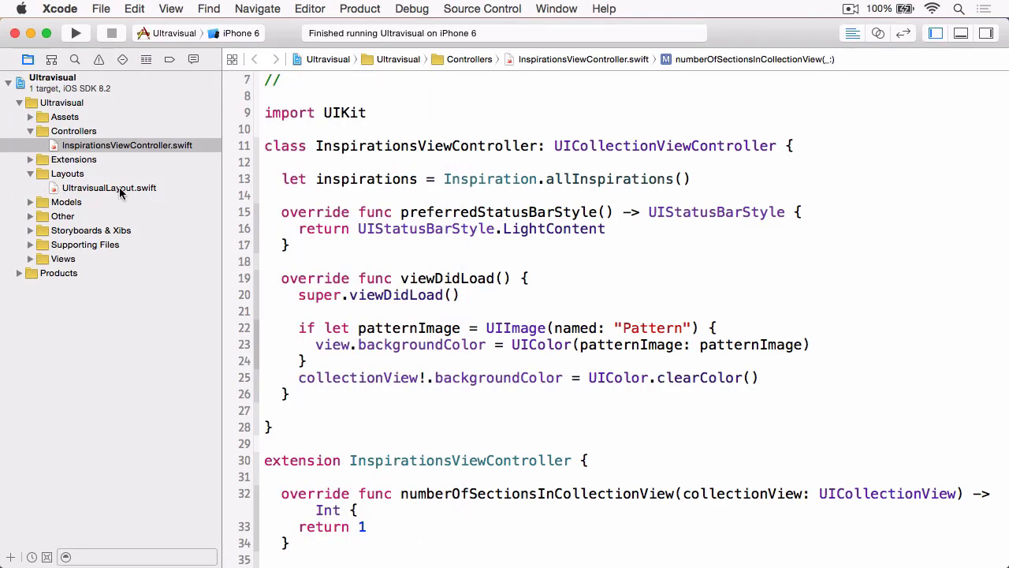
# - In UltravisualLayout.swift compute itemIndex = round(proposedContentOffset.y / dragOffset) inside the target content offset override
pyautogui.click(109, 188)
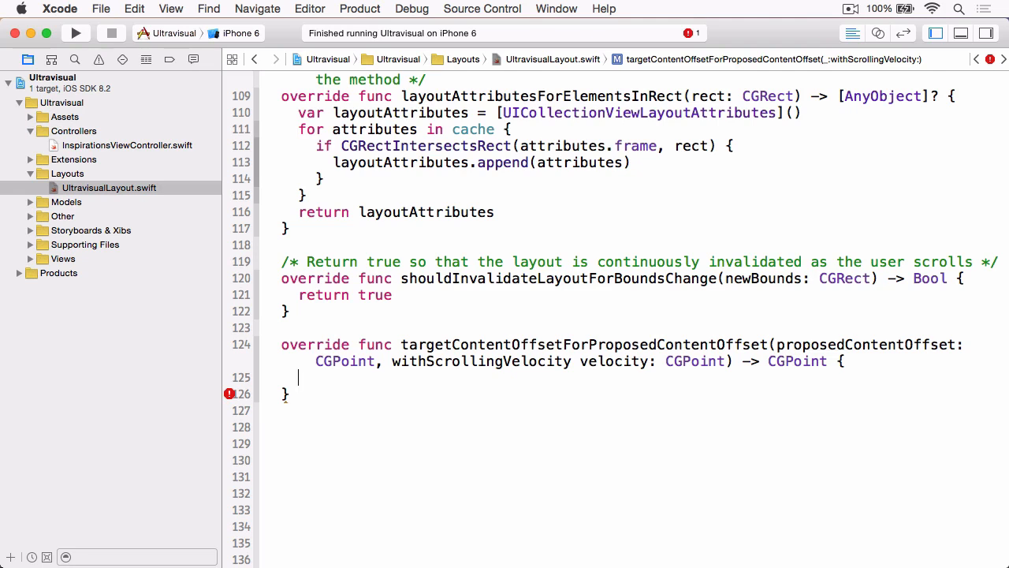
pyautogui.write('let item')
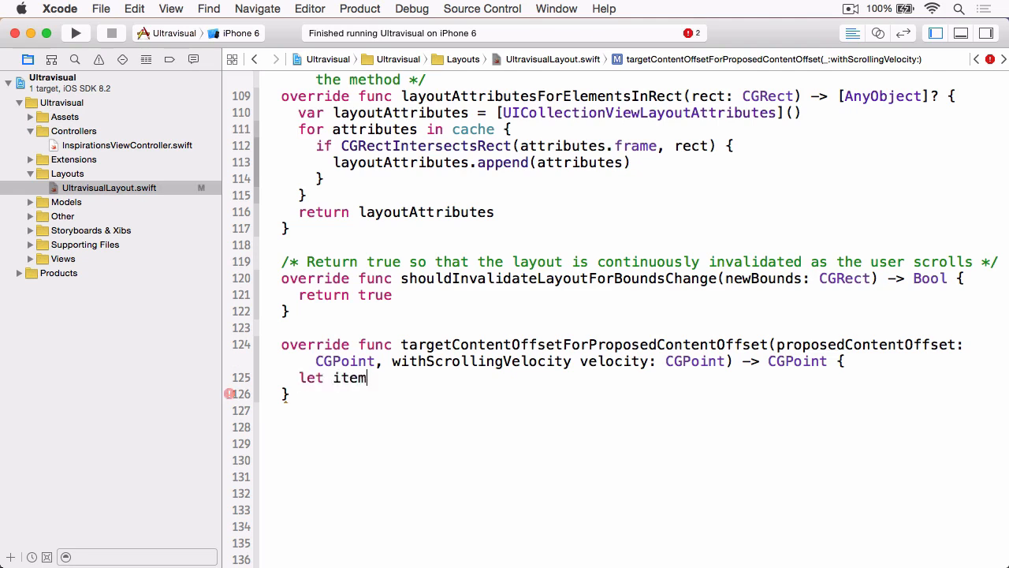
pyautogui.write('Index =')
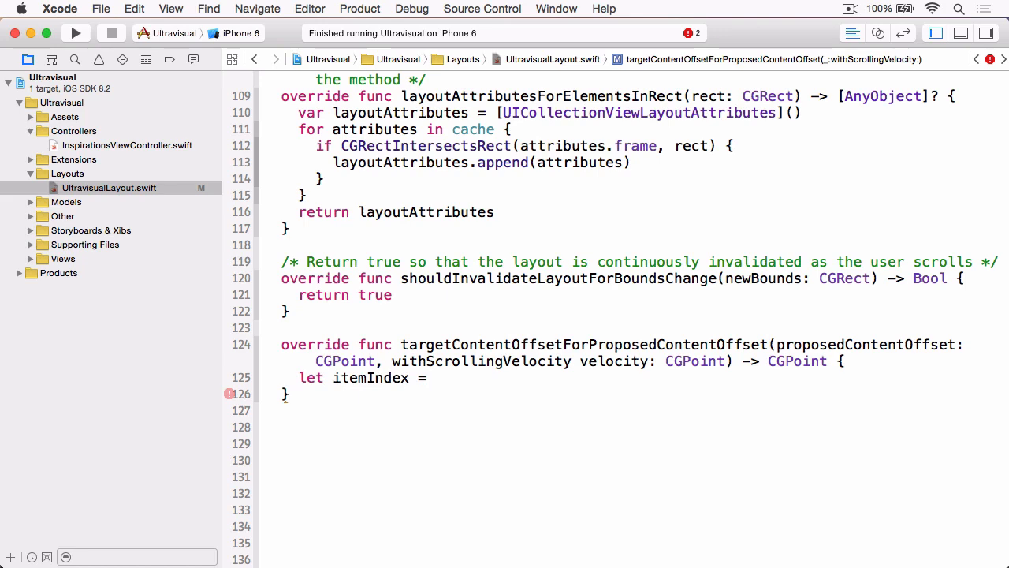
pyautogui.write('round(x: CGFloat')
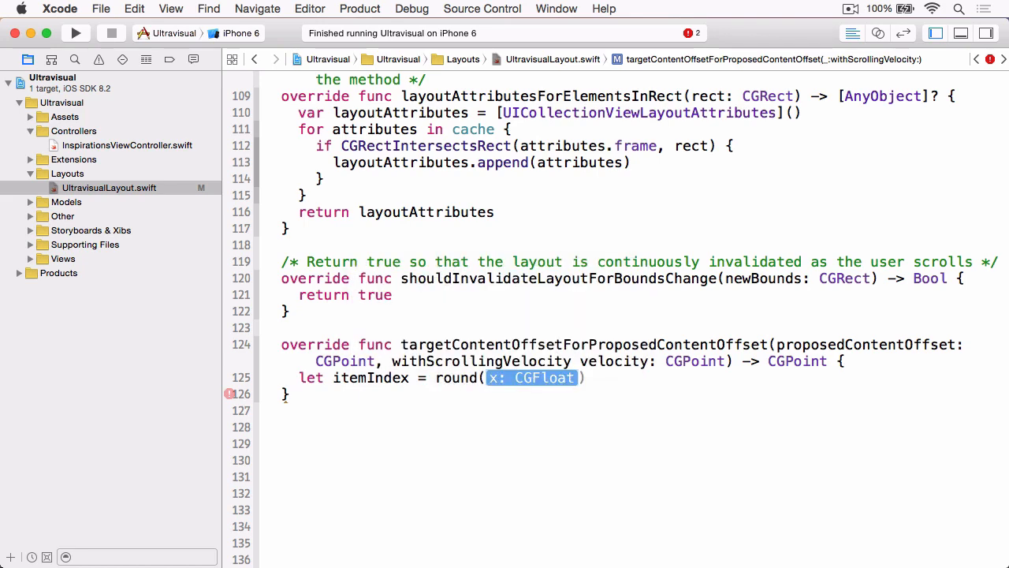
pyautogui.write('proposedContentOffset.')
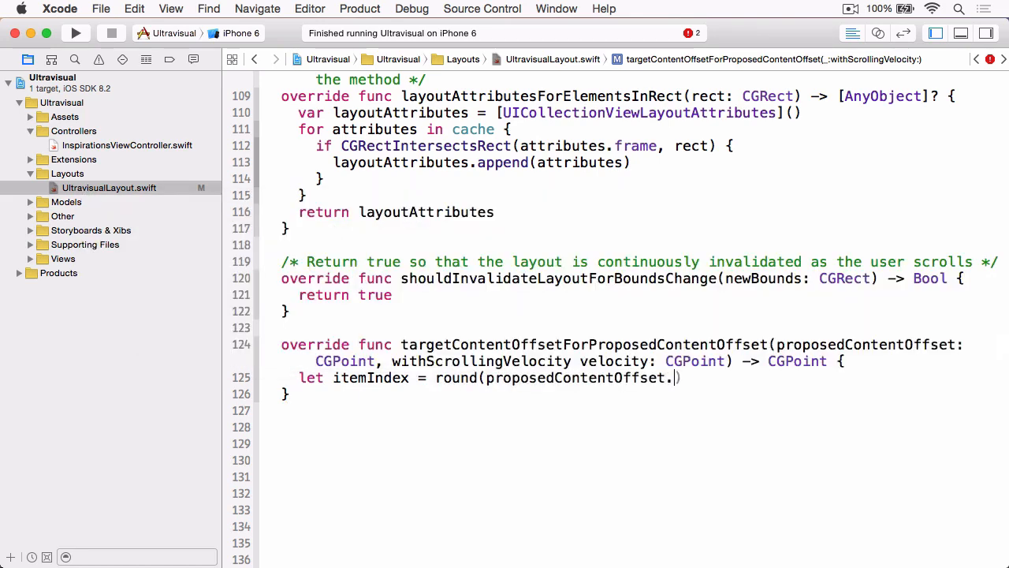
pyautogui.write('y / dr')
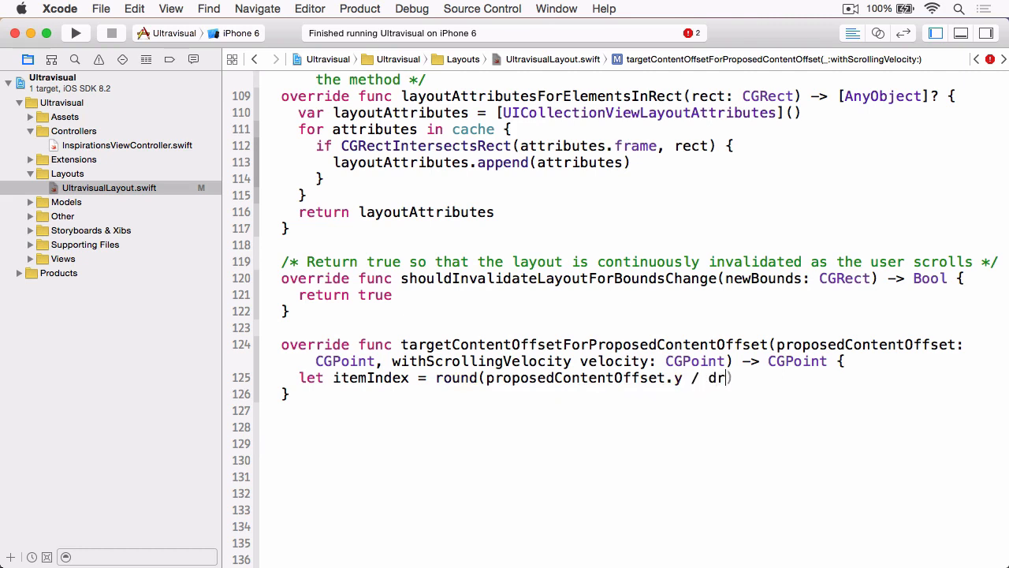
pyautogui.write('agOffset)')
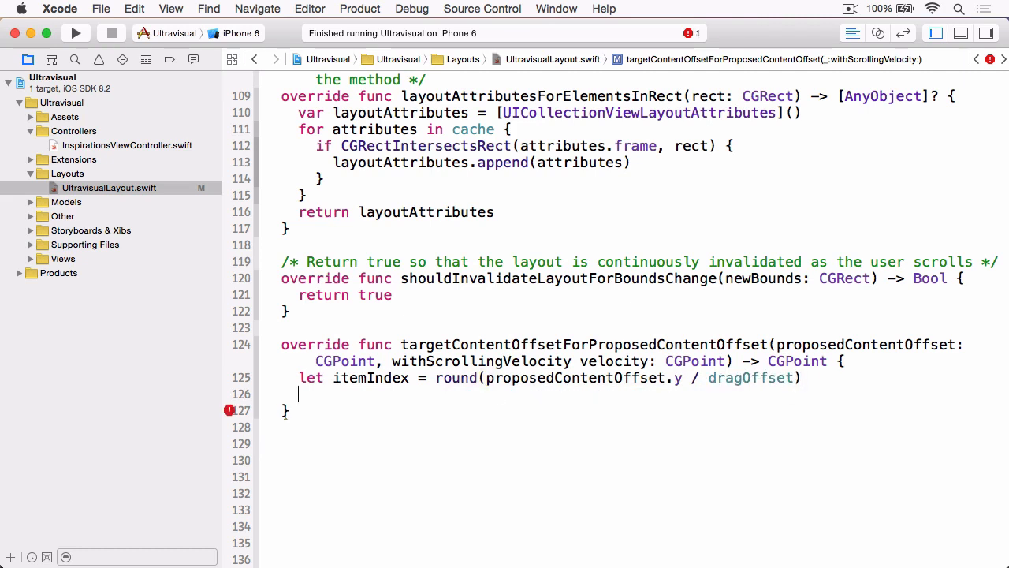
# - Derive yOffset from that item index and return CGPoint(x: 0, y: yOffset)
pyautogui.write('let yOf')
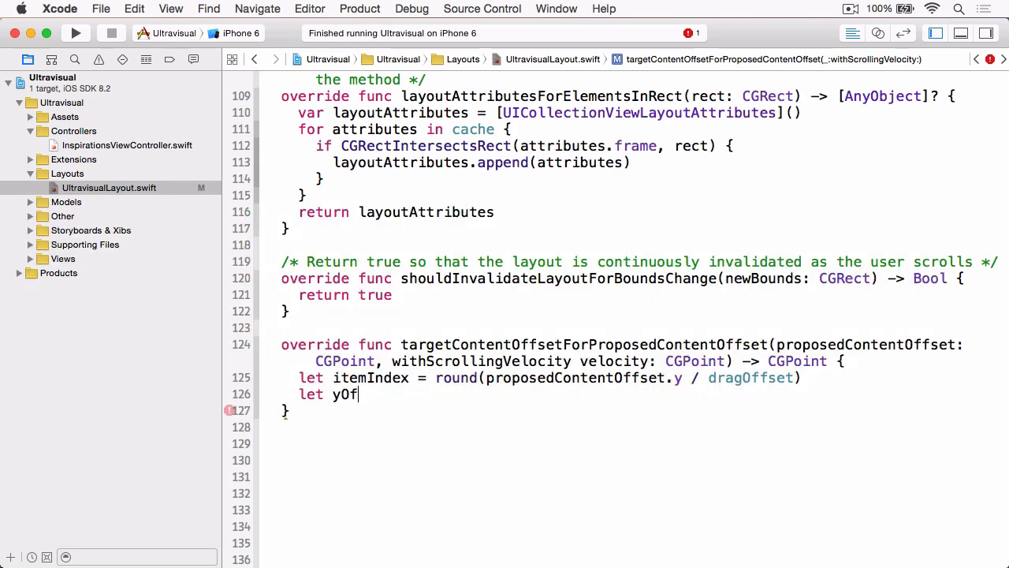
pyautogui.write('fset = itemIndex * dragOffset')
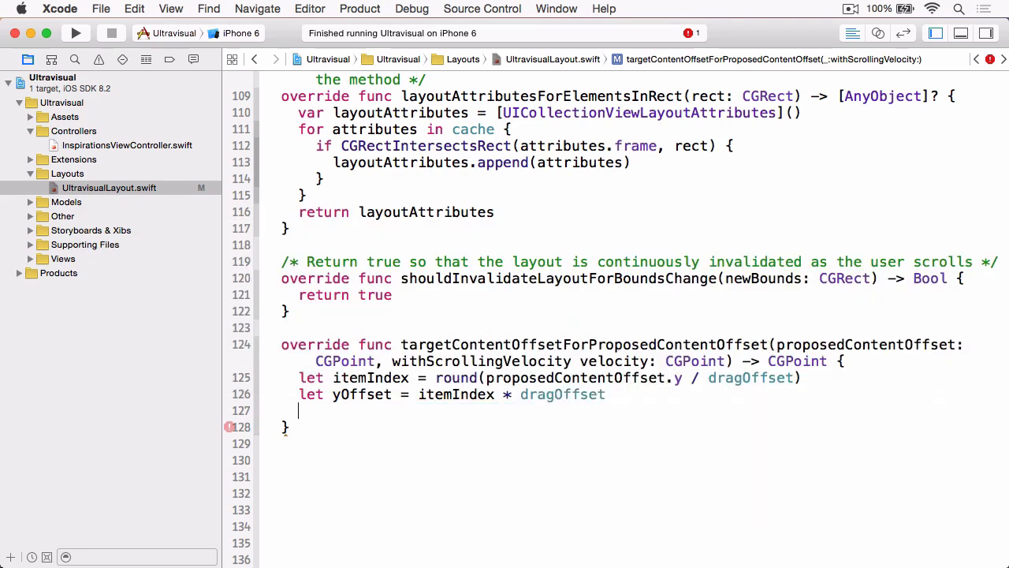
pyautogui.write('return')
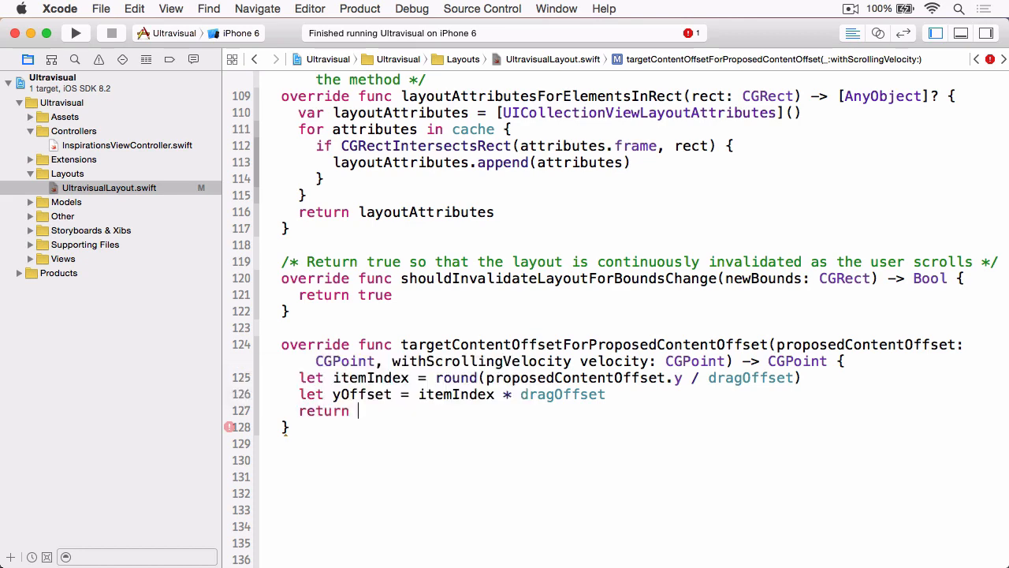
pyautogui.write('CGPoint')
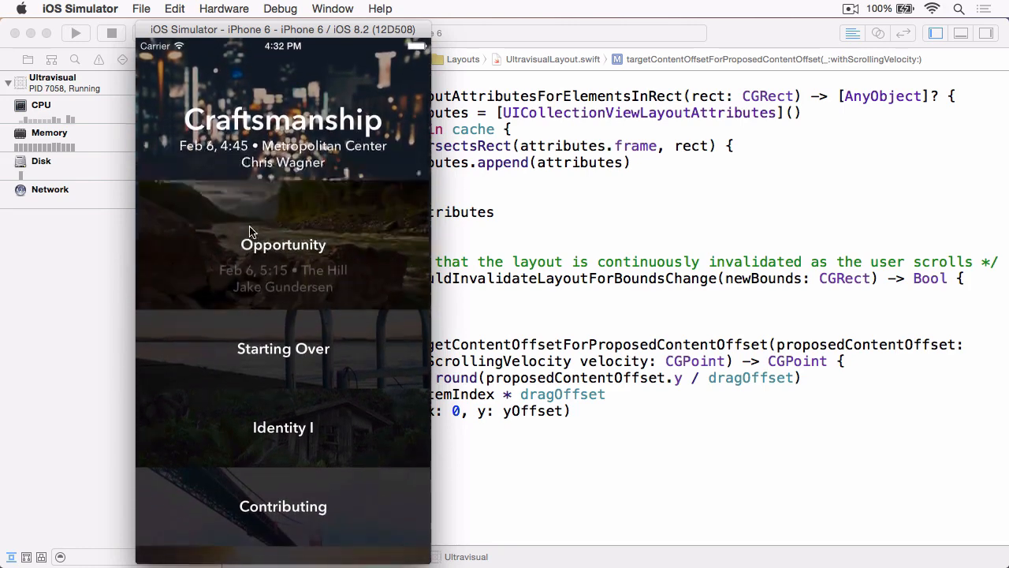
# - Scroll the relaunched list several times to see each cell snap into the featured slot
pyautogui.scroll(-3)
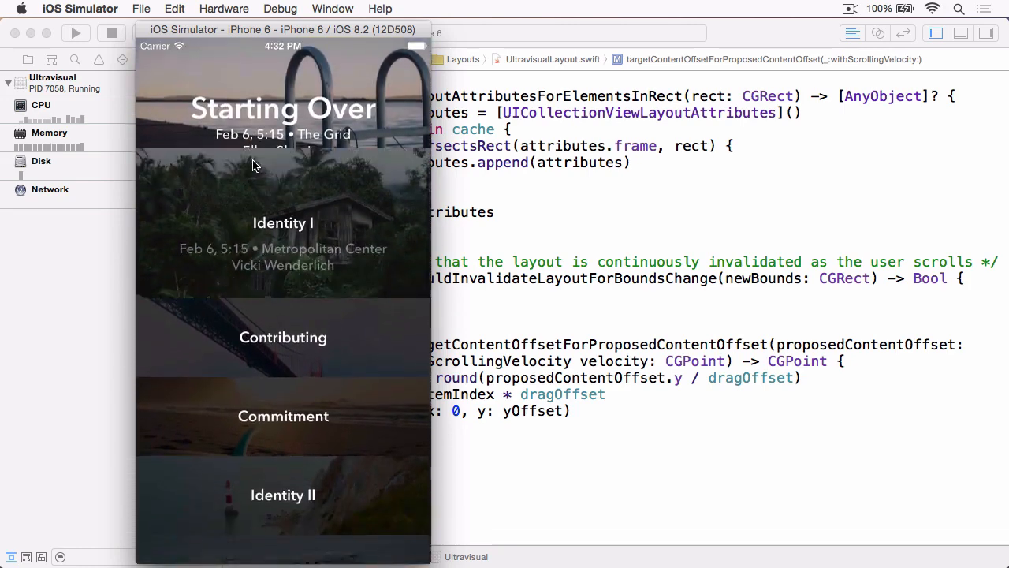
pyautogui.scroll(-3)
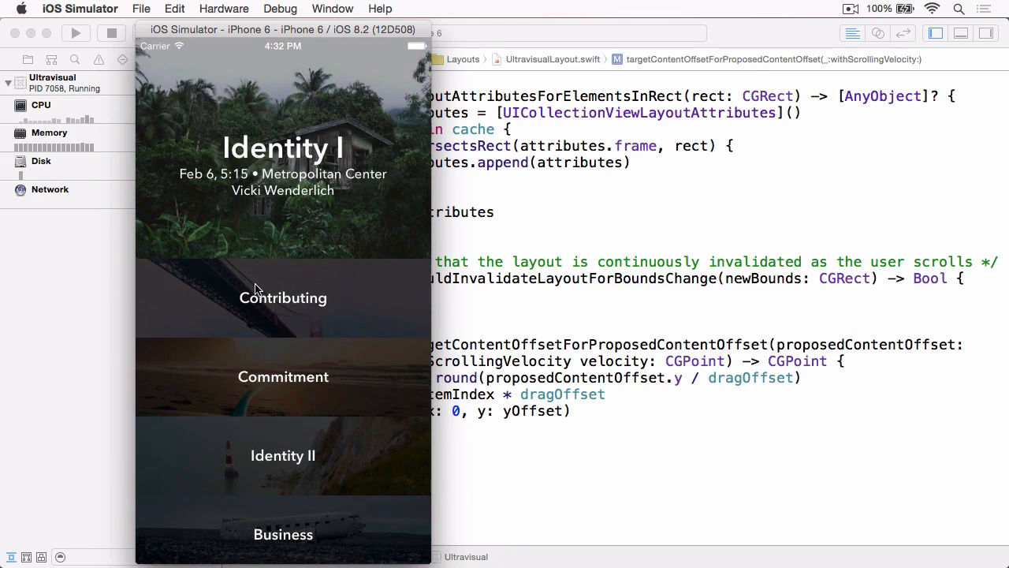
pyautogui.moveTo(252, 309)
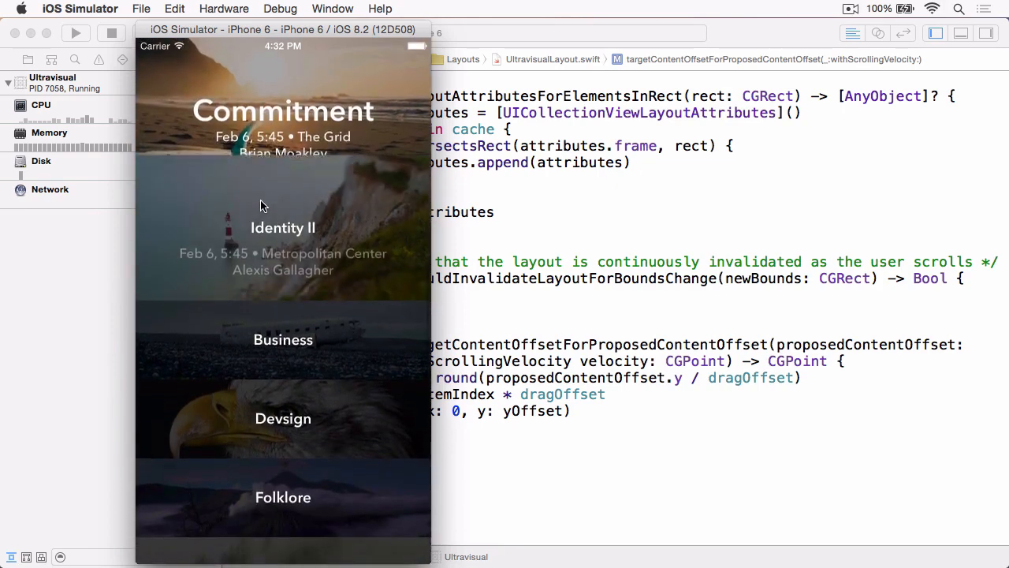
pyautogui.scroll(-3)
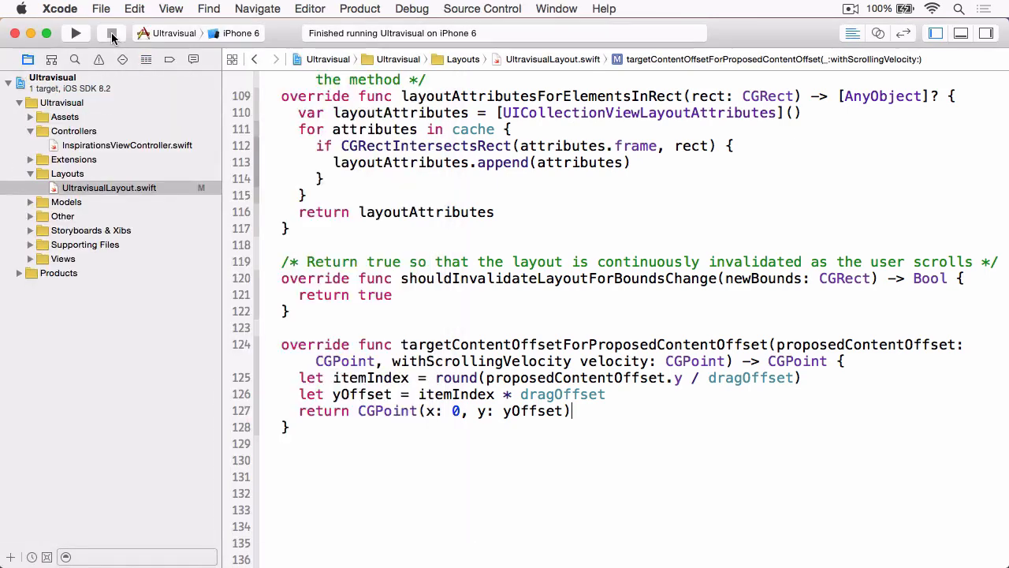
# - In InspirationsViewController's viewDidLoad set collectionView!.decelerationRate to UIScrollViewDecelerationRateFast and relaunch the app
pyautogui.click(126, 145)
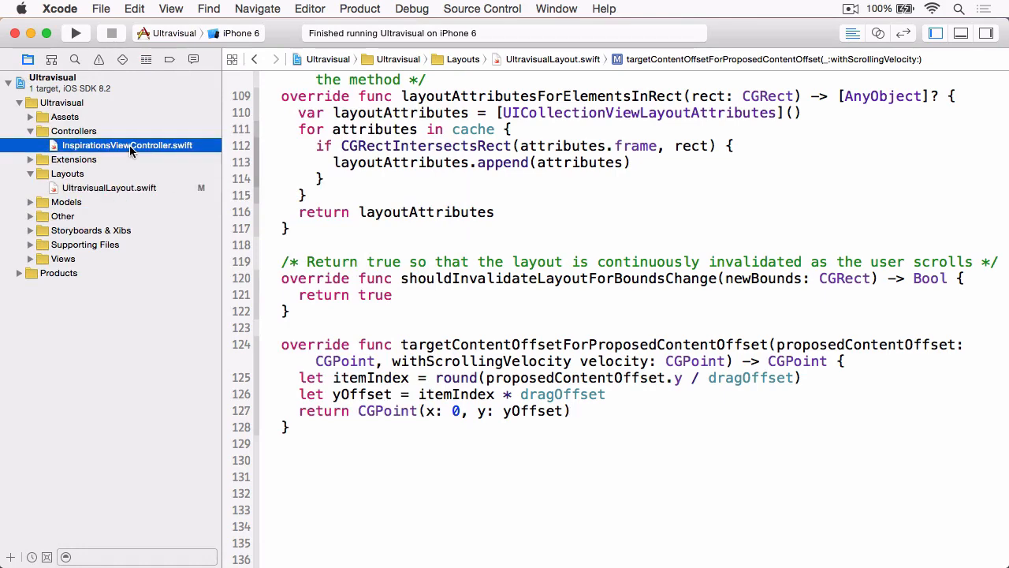
pyautogui.click(127, 145)
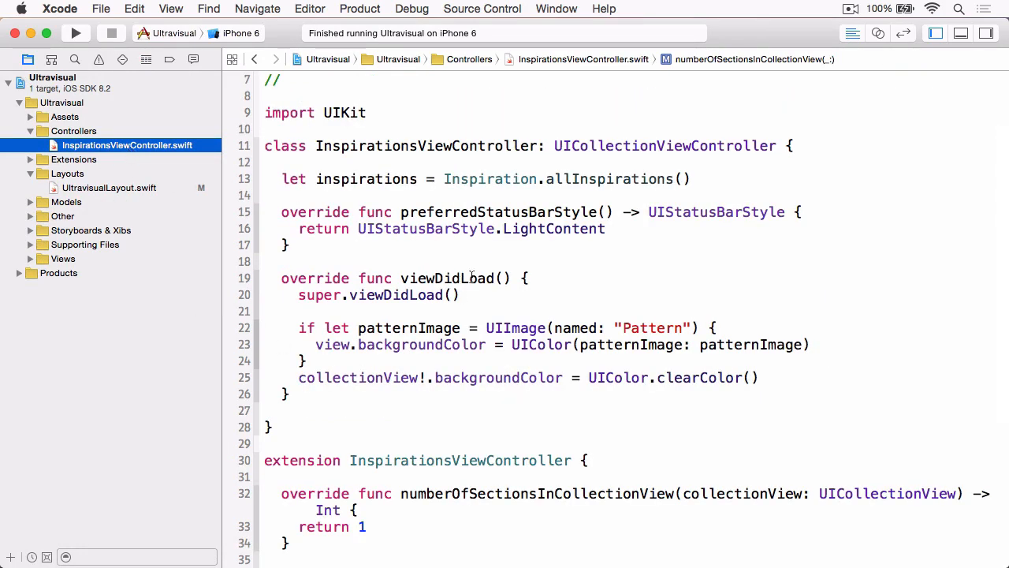
pyautogui.write('c')
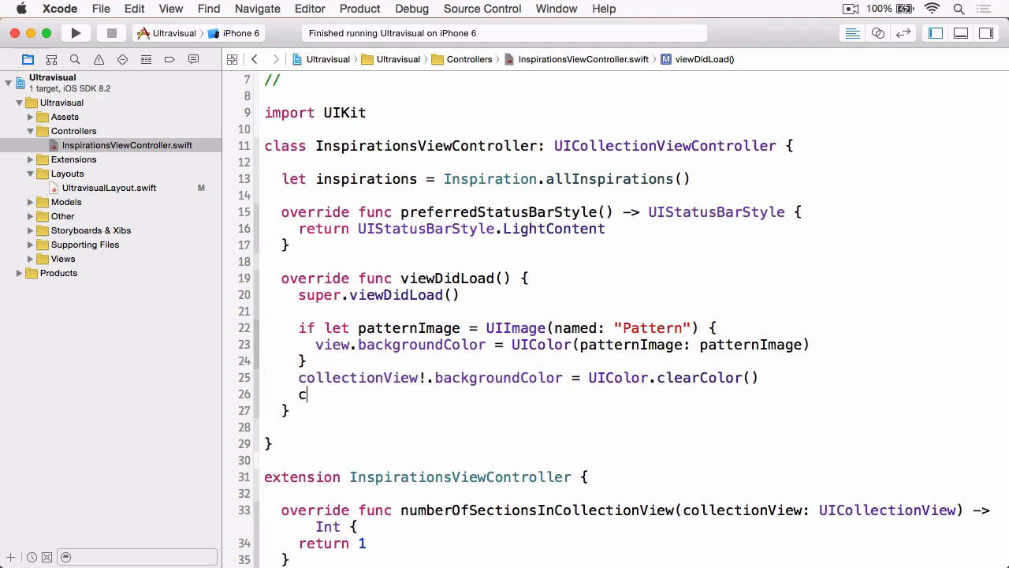
pyautogui.write('ollectionView!.decelerationRate = UIScrollViewDecelerationRateFast')
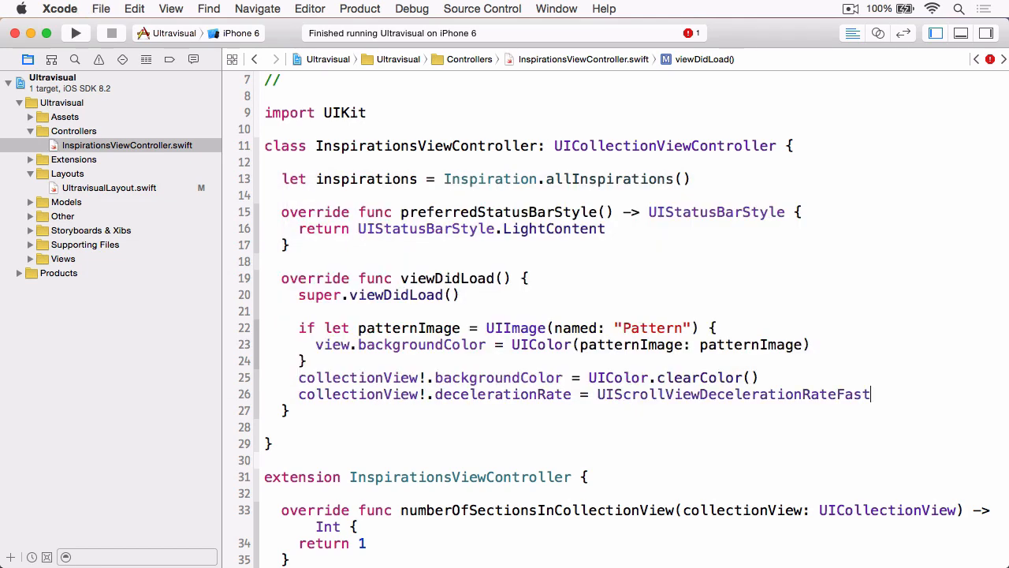
pyautogui.click(76, 32)
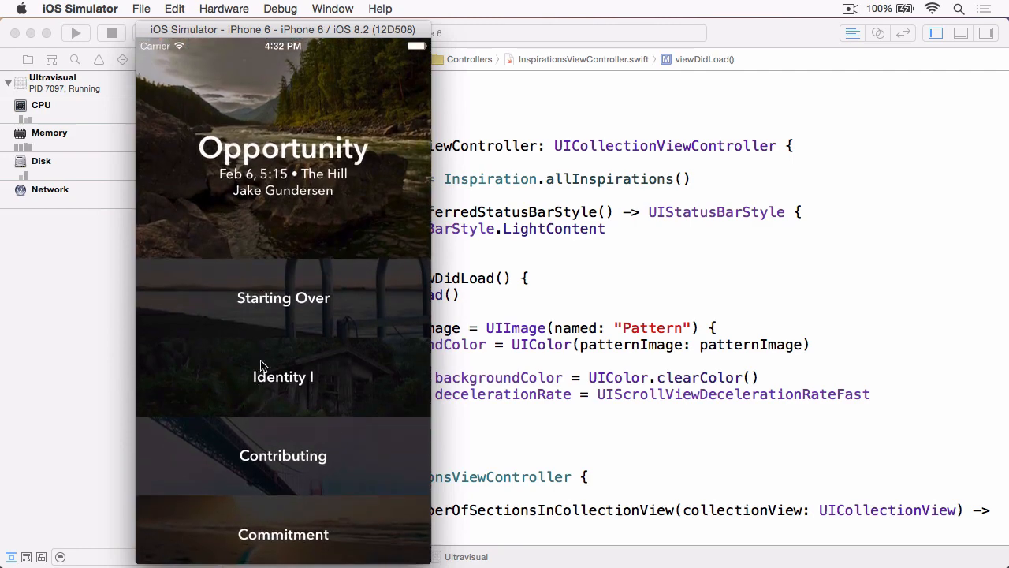
# - Scroll the list once to see it decelerate fast and settle Commitment into the featured spot
pyautogui.scroll(-3)
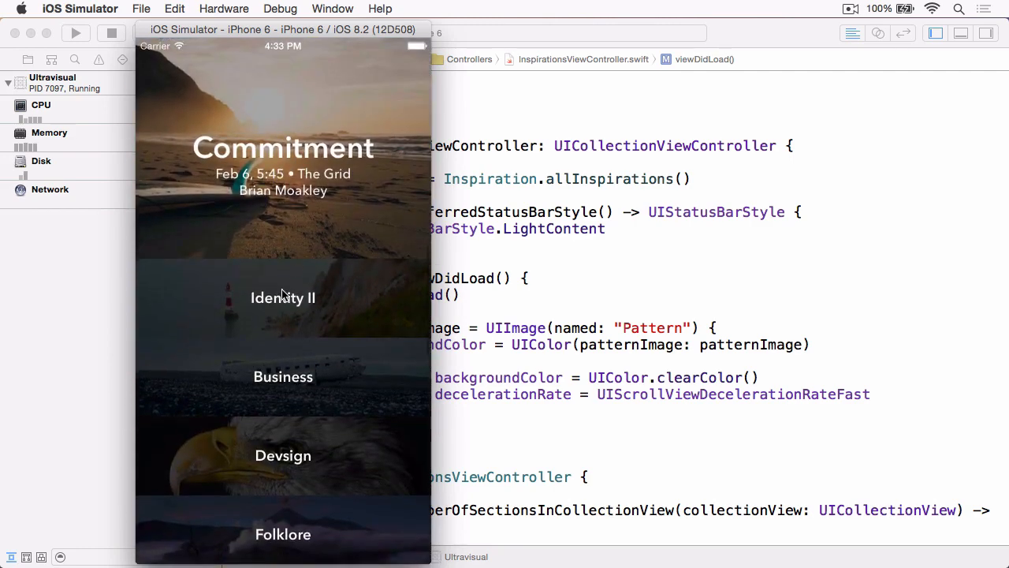